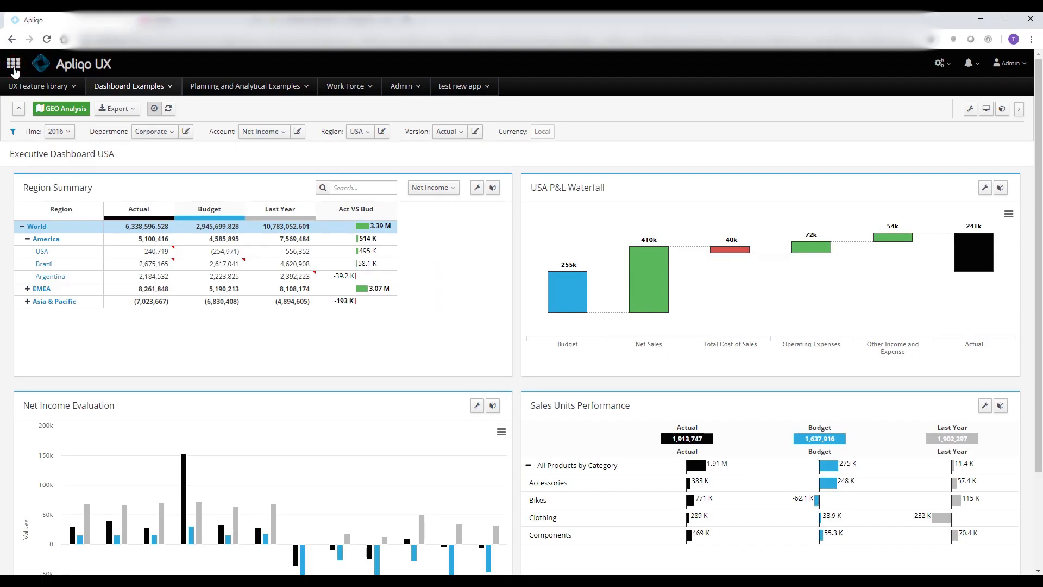
# - Launch the UX Feature Library wizard from the apps menu
pyautogui.click(13, 64)
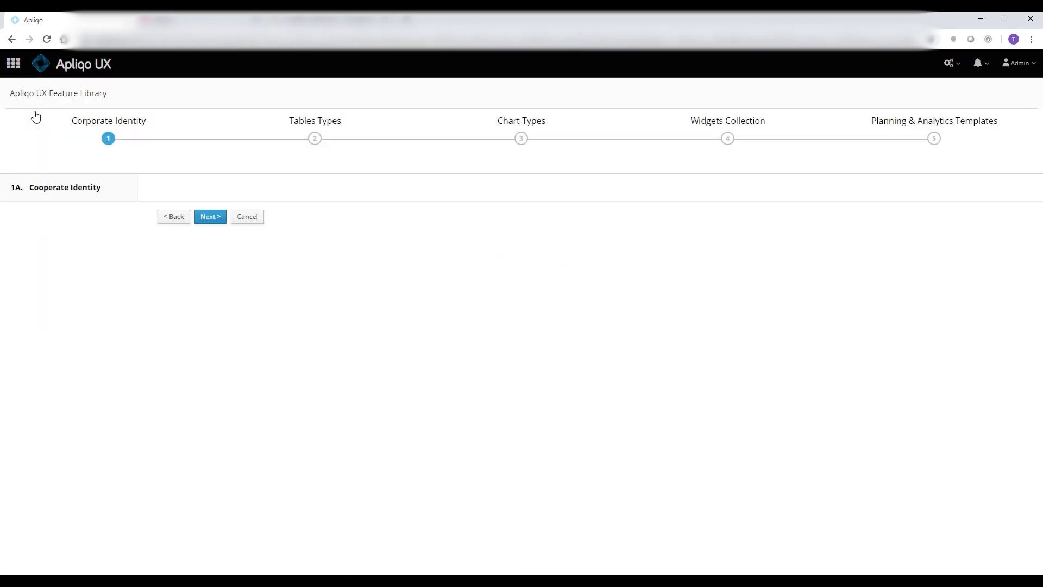
# - Load the Corporate Identity page with its table widget and ibcs-class colour mapping
pyautogui.click(210, 216)
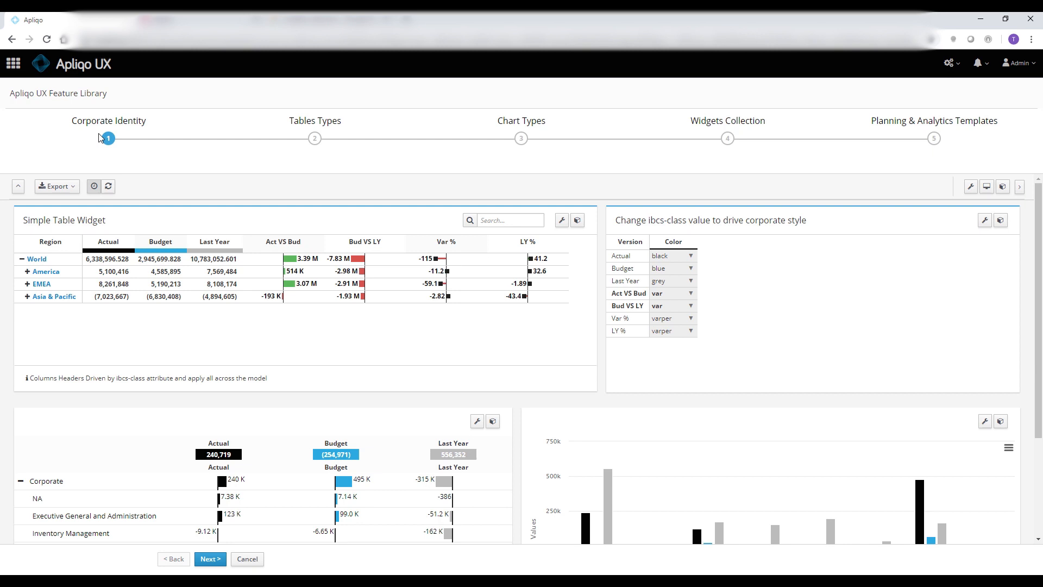
pyautogui.moveTo(89, 155)
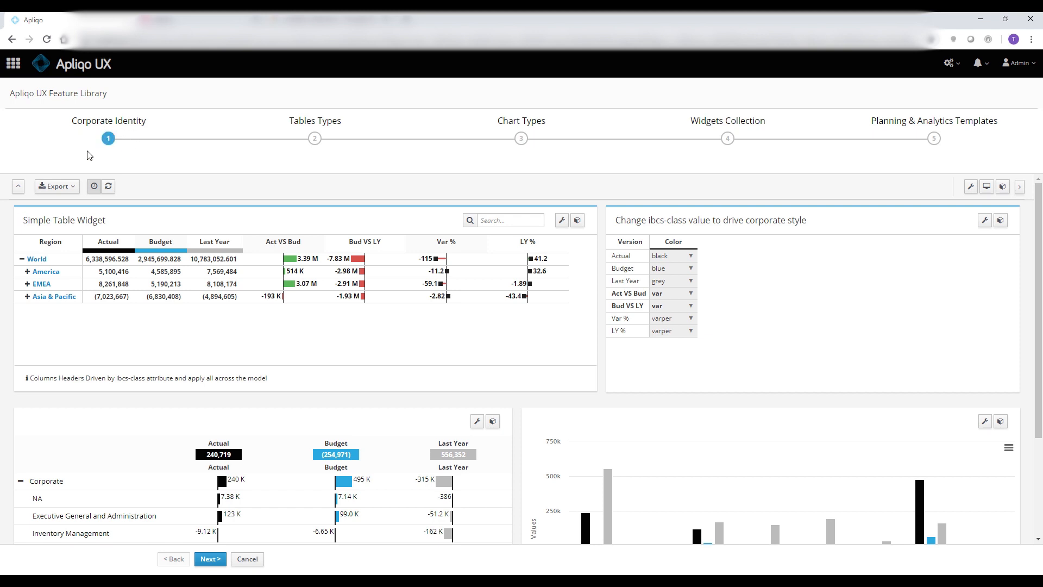
pyautogui.moveTo(114, 158)
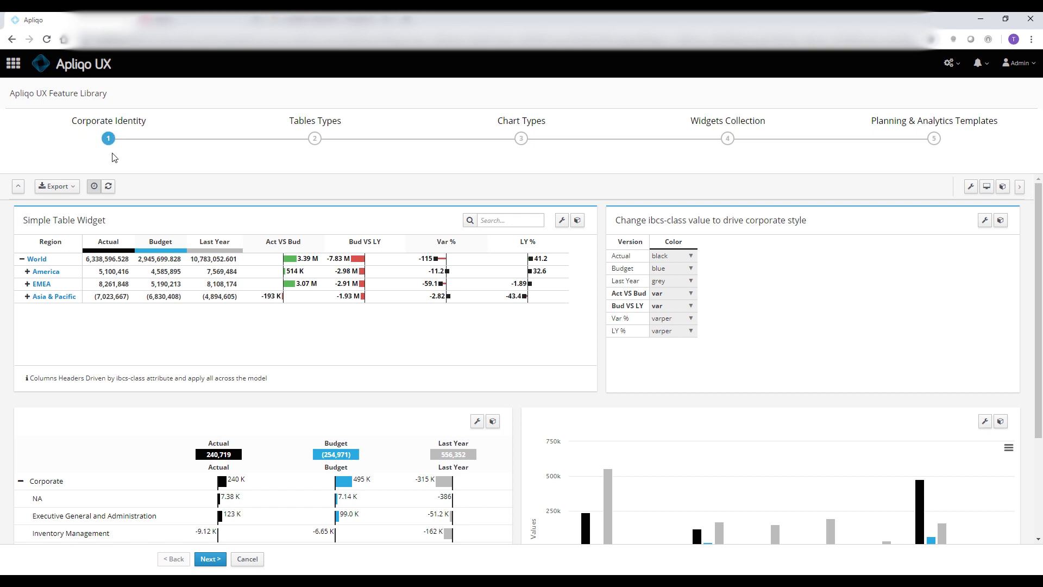
pyautogui.moveTo(157, 153)
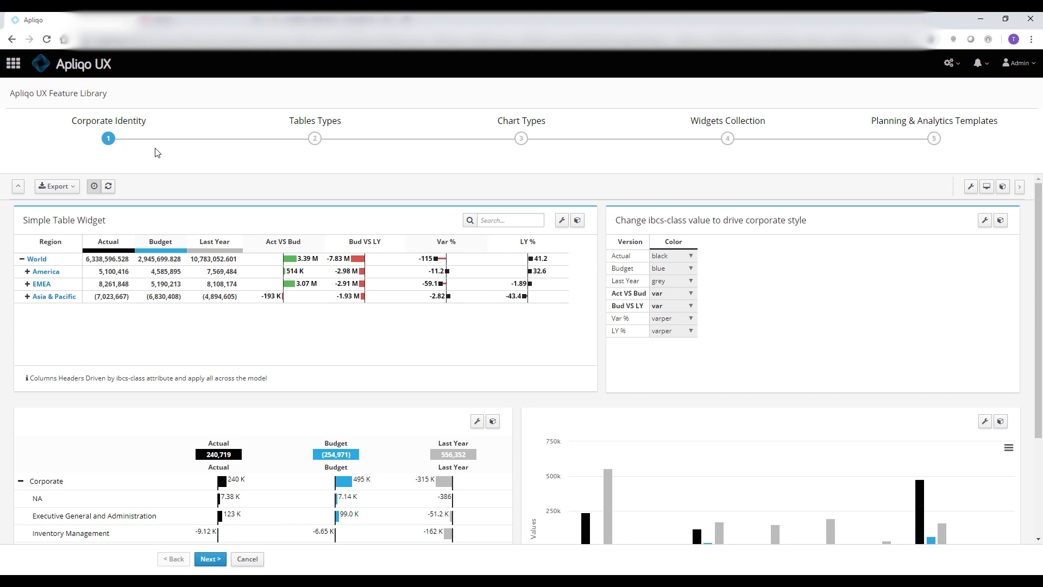
pyautogui.moveTo(374, 161)
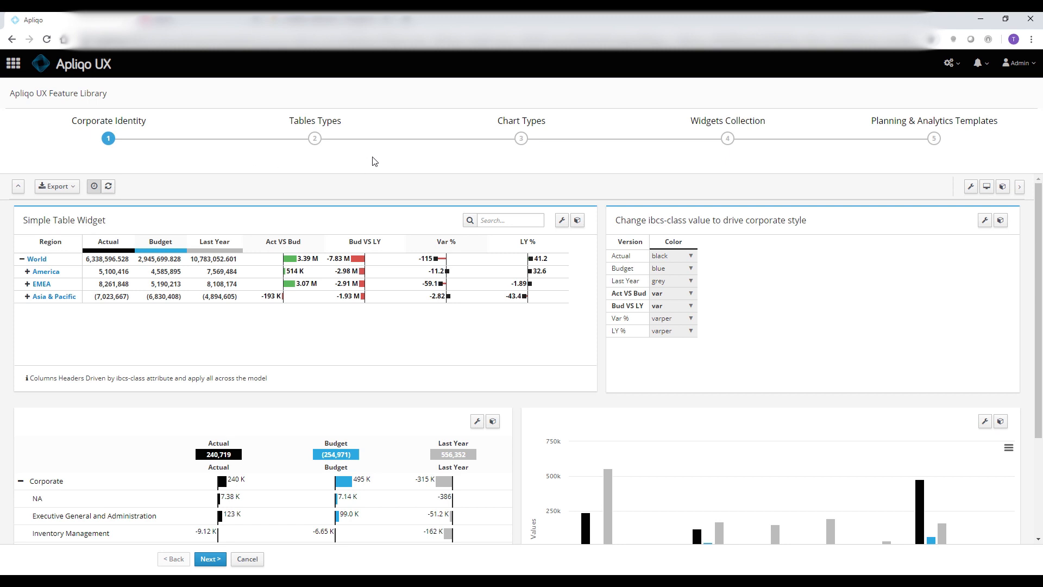
pyautogui.moveTo(692, 154)
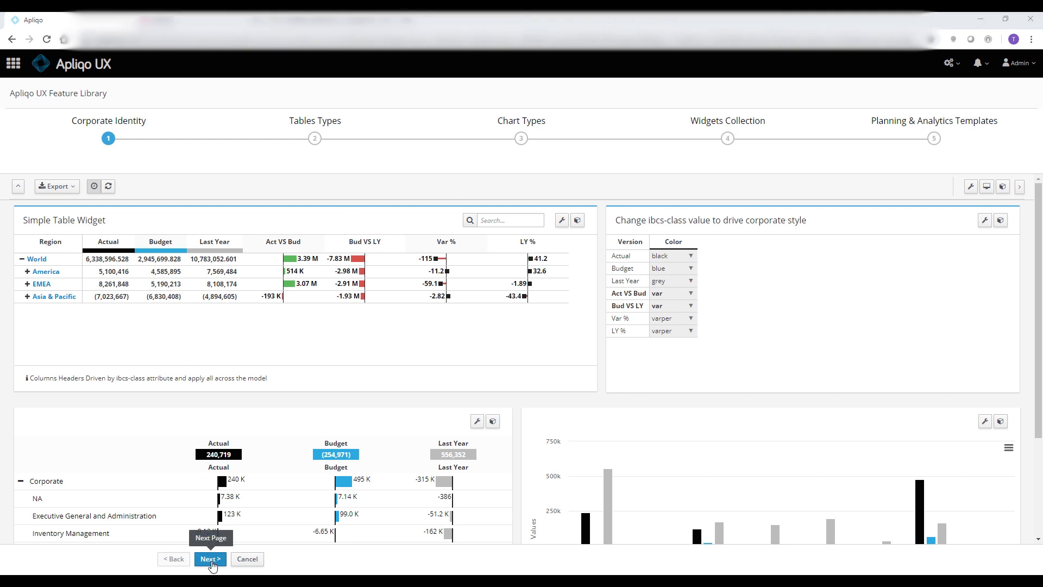
# - Advance the wizard to step 2, Tables Types, showing the Connected Tables example
pyautogui.click(210, 559)
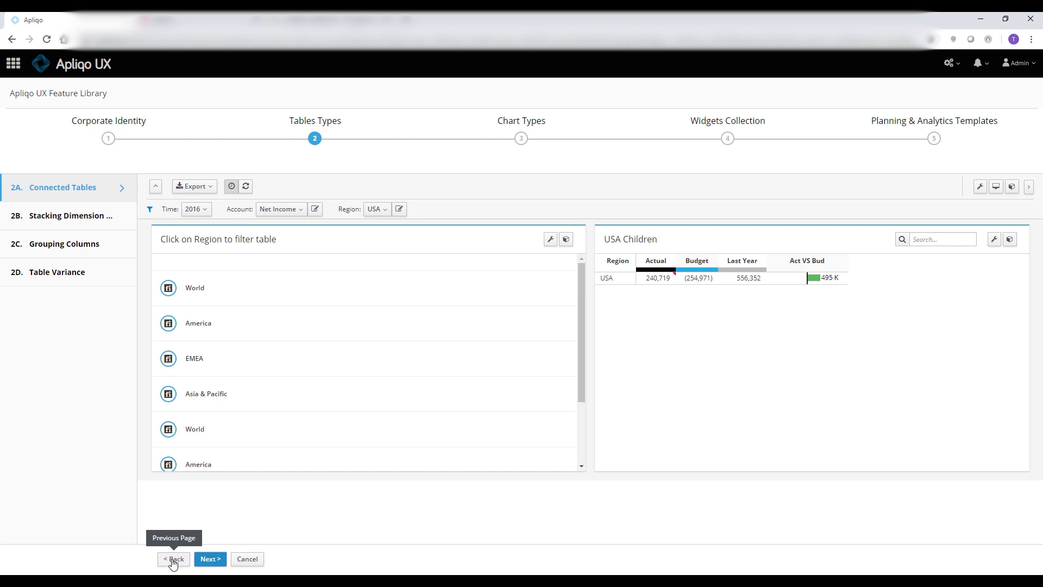
pyautogui.moveTo(98, 220)
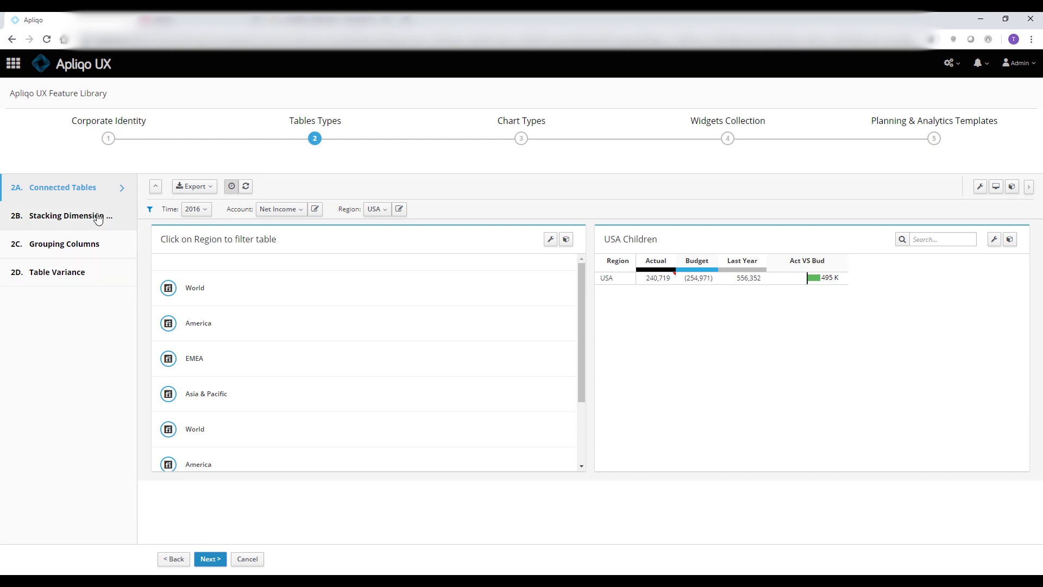
pyautogui.moveTo(93, 225)
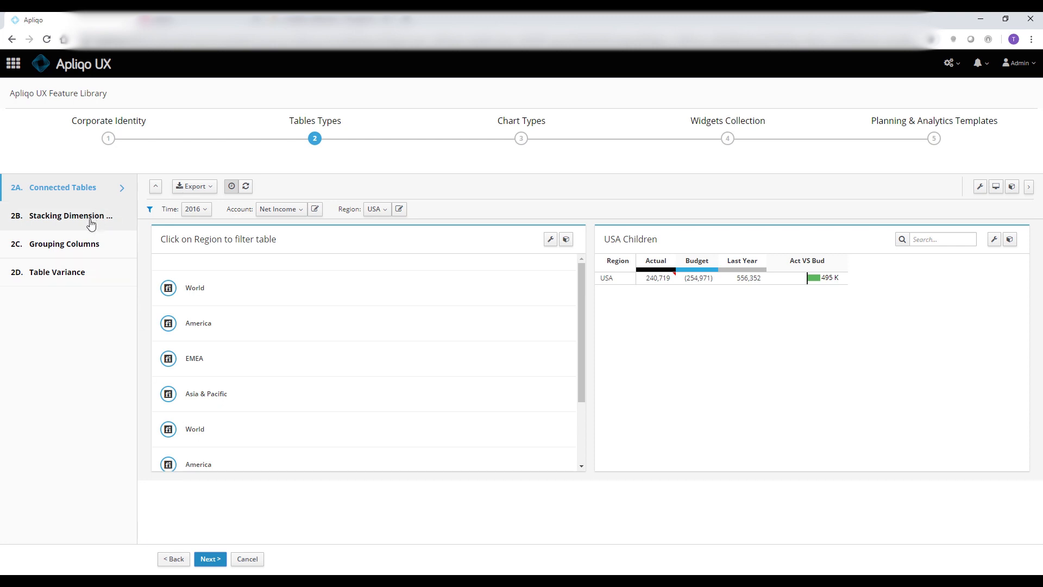
pyautogui.moveTo(526, 148)
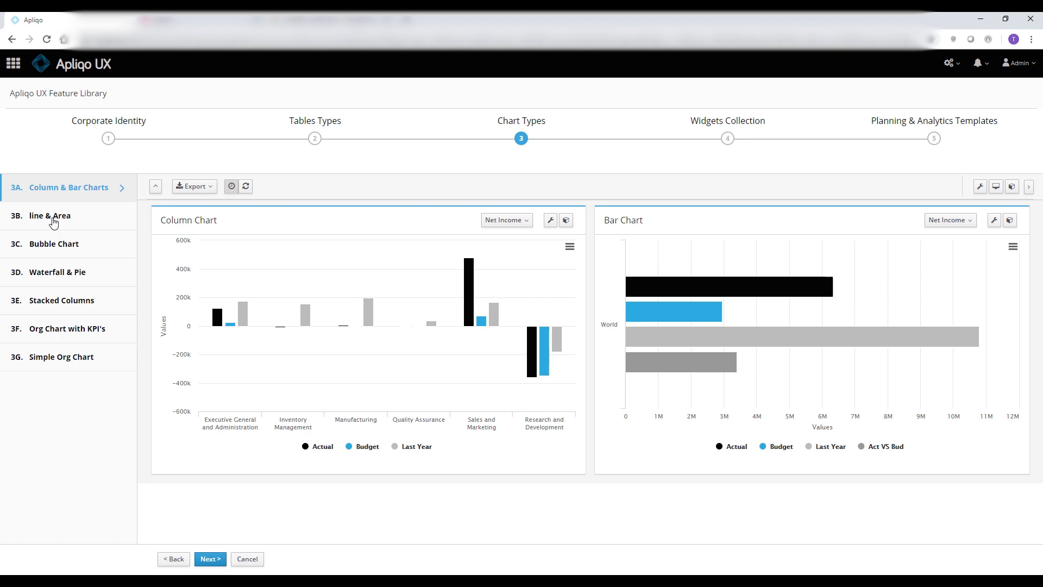
pyautogui.moveTo(211, 559)
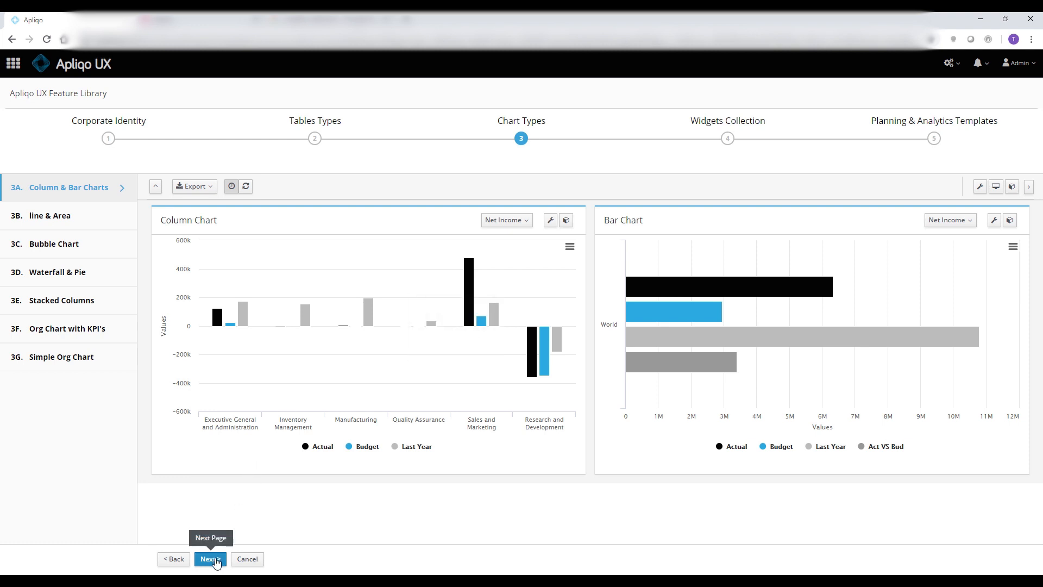
# - Return to Tables Types and display the 2D Table Variance example
pyautogui.click(210, 559)
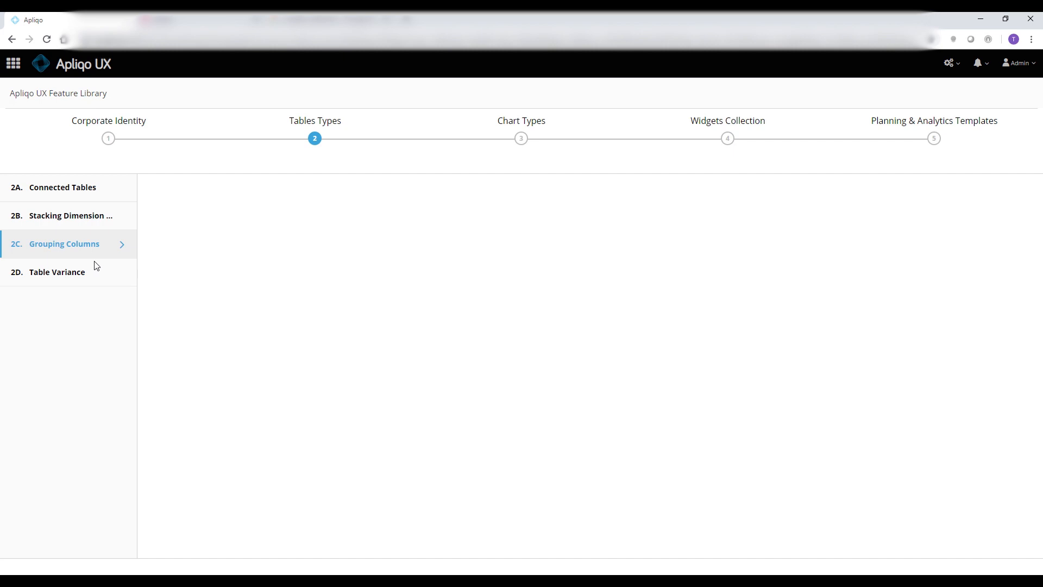
pyautogui.click(64, 243)
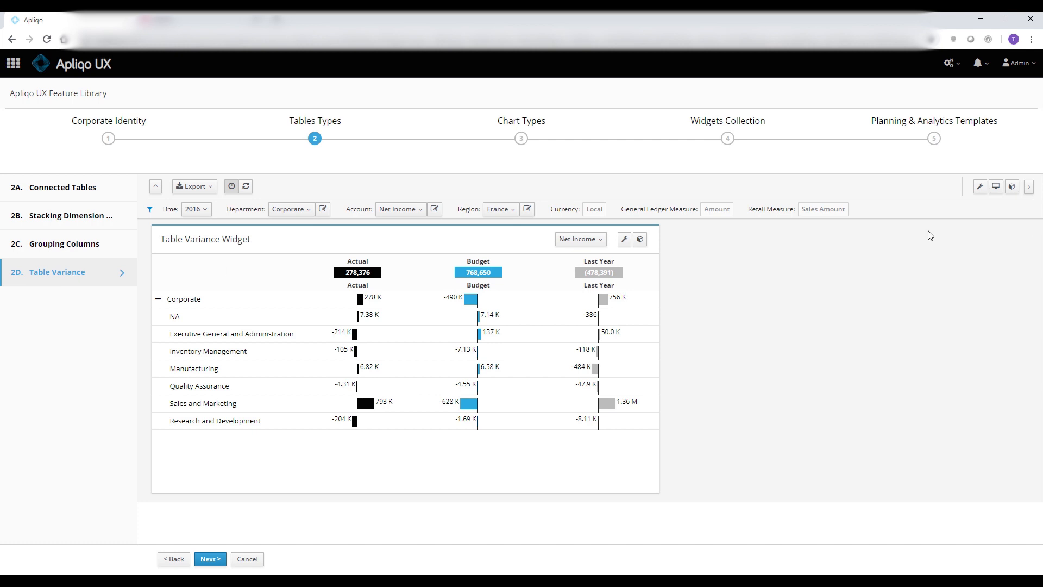
# - Jump to step 5, Planning & Analytics Templates, and move past the Custom Pop-Ups page
pyautogui.click(934, 139)
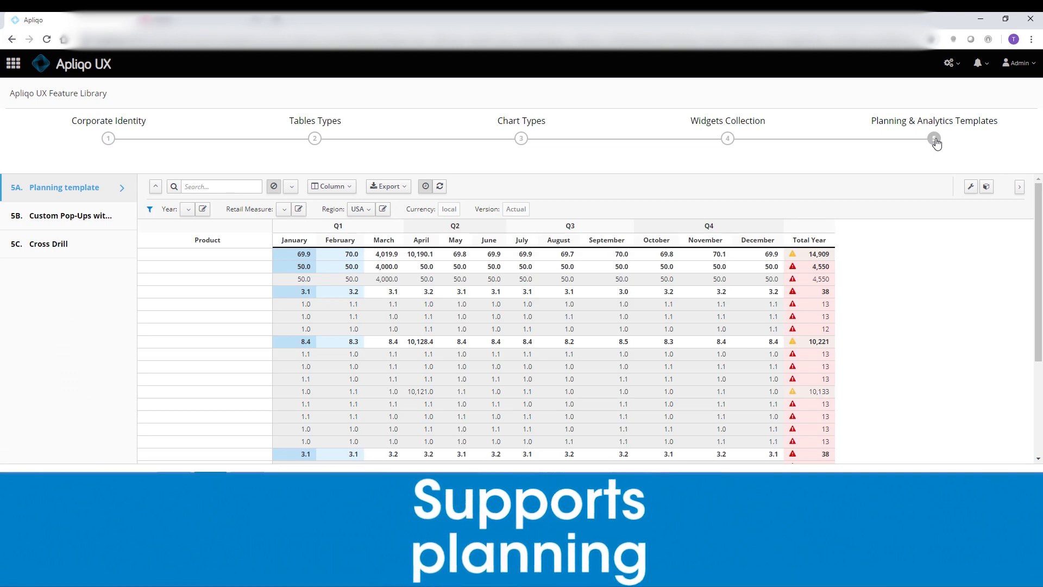
pyautogui.click(934, 138)
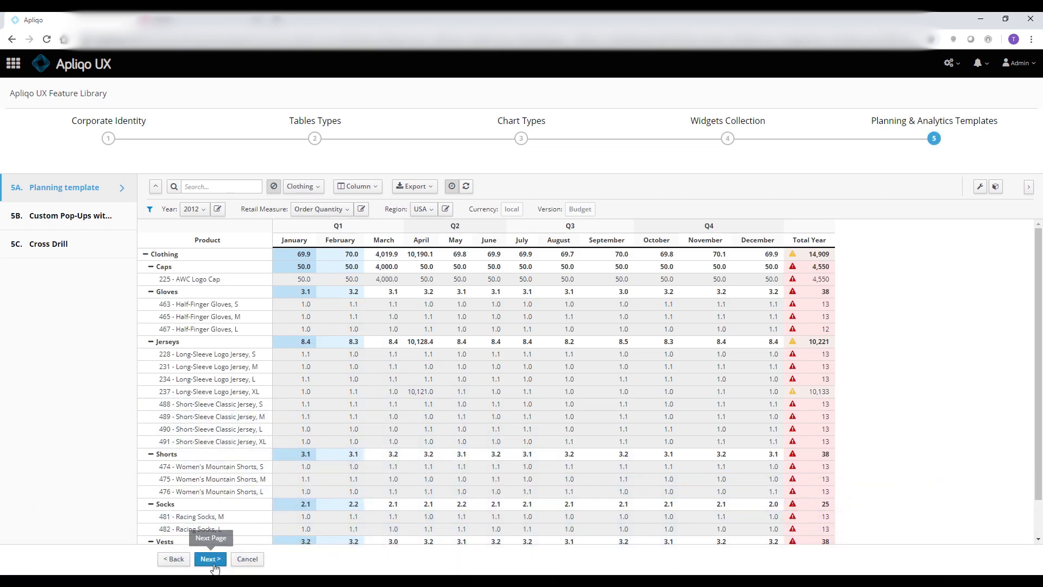
pyautogui.click(70, 215)
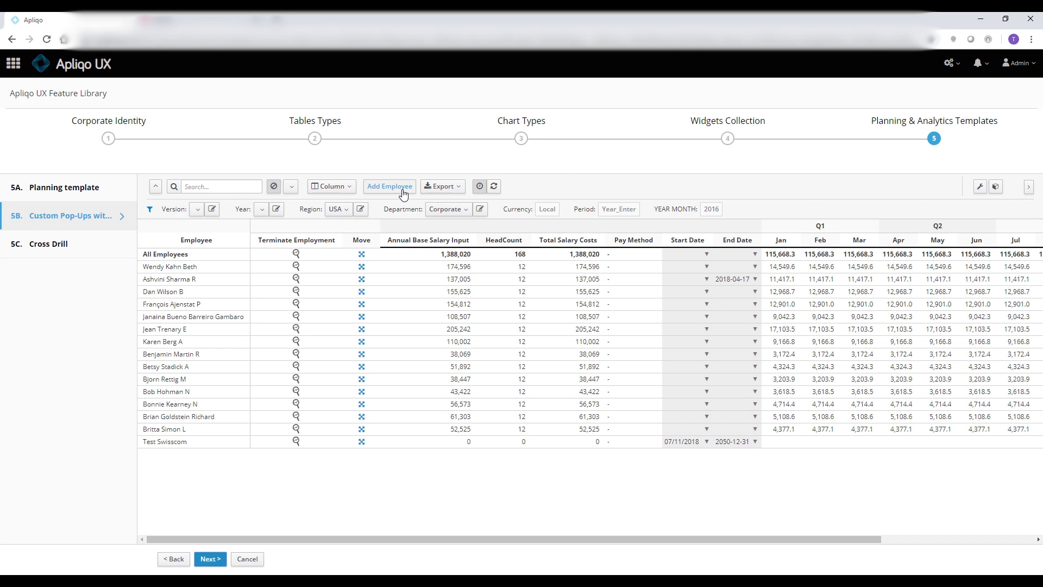
pyautogui.moveTo(364, 295)
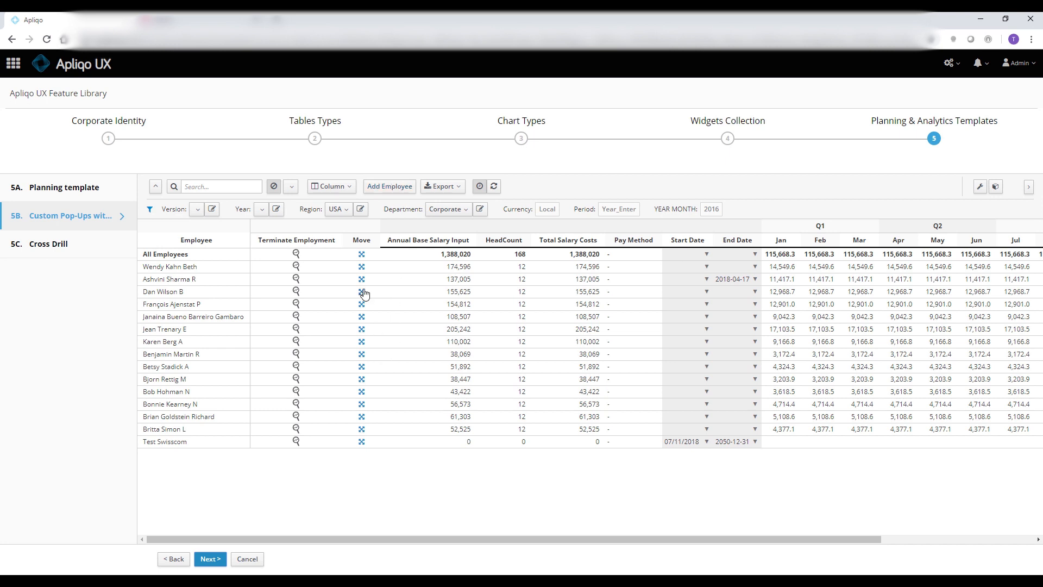
pyautogui.moveTo(391, 201)
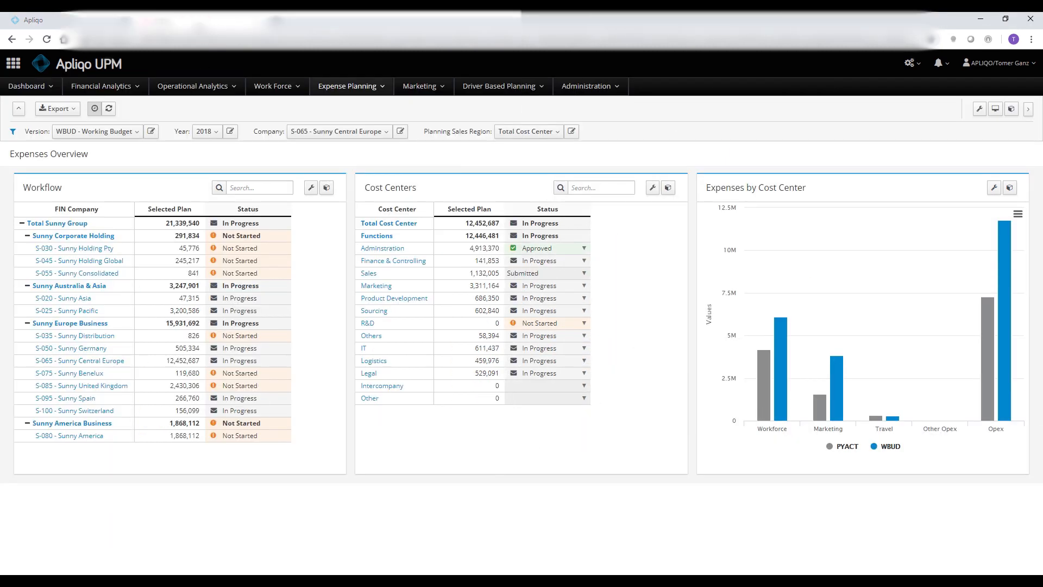
# - Open the DBP Webinar Wizard at Gross Profit, keeping Total Region selected
pyautogui.click(13, 63)
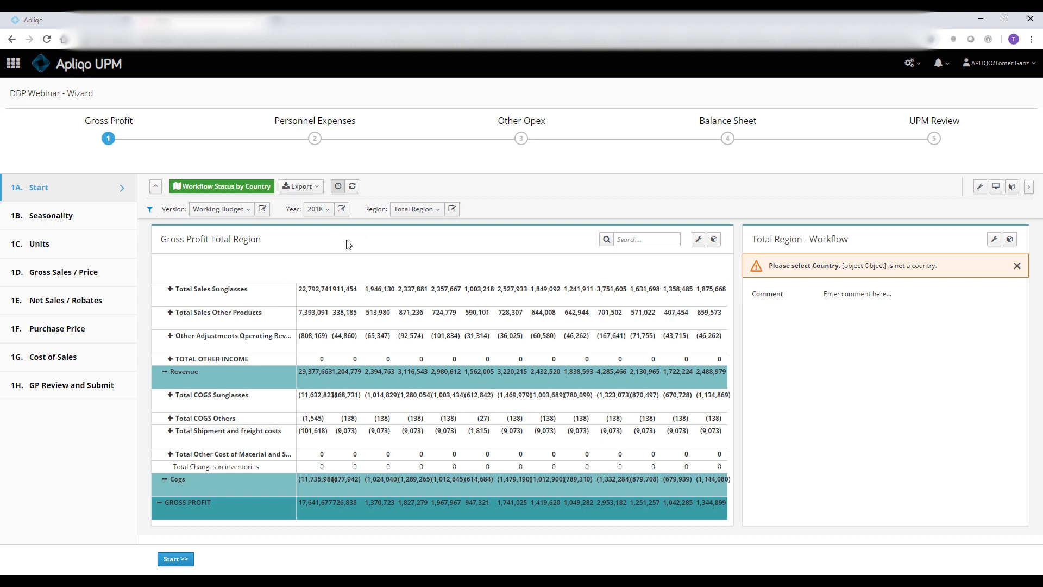
pyautogui.click(415, 209)
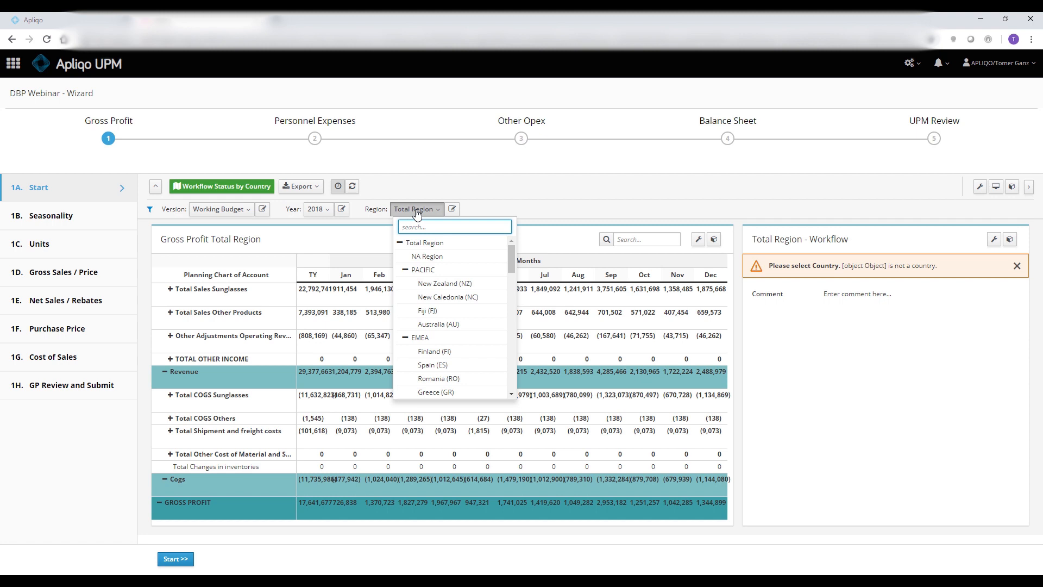
pyautogui.click(416, 209)
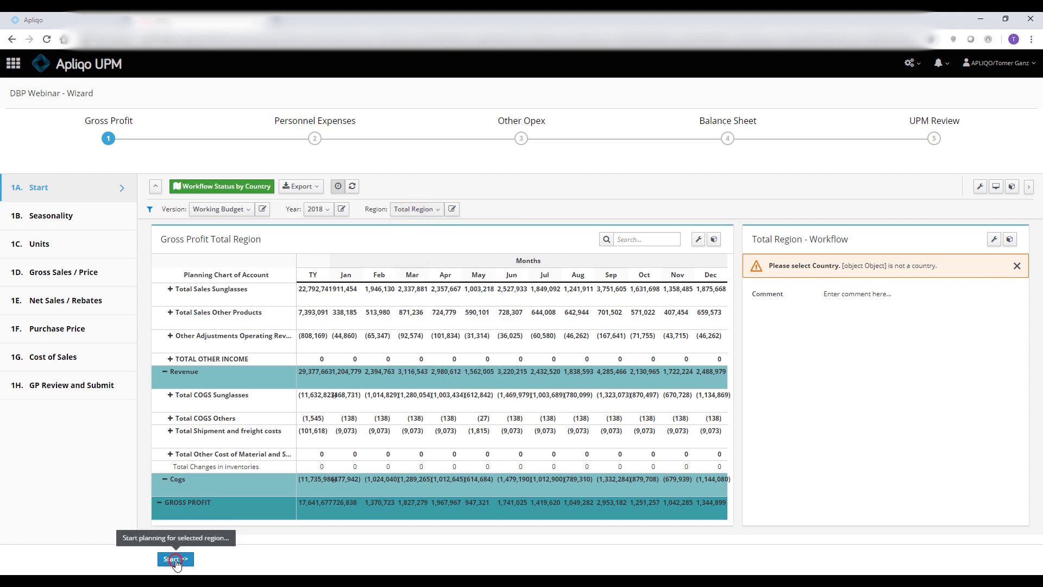
# - Start planning, pass Seasonality and Units, and reach the Personnel Expenses Assumptions matrix
pyautogui.click(174, 559)
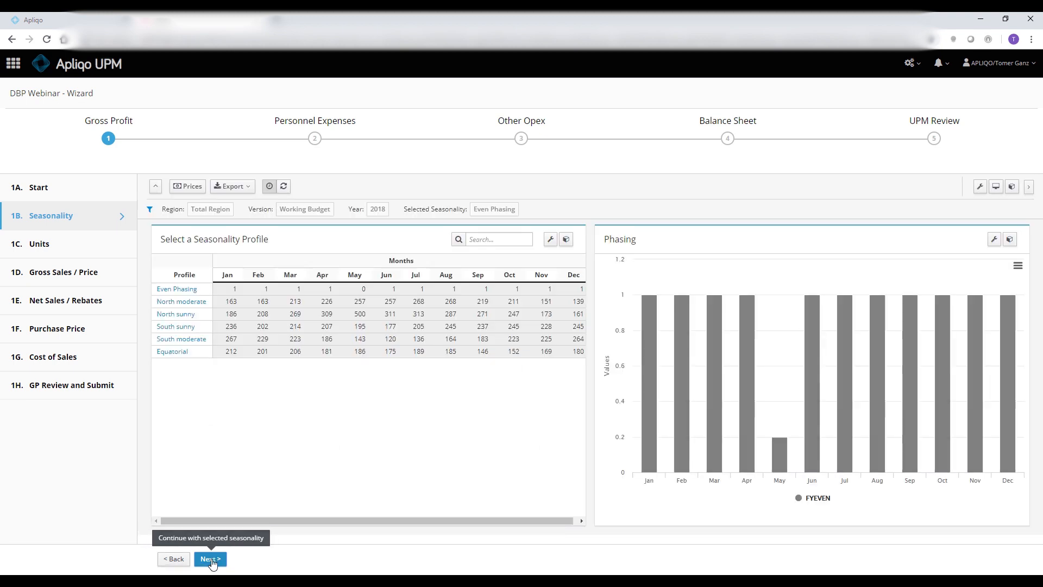
pyautogui.click(210, 559)
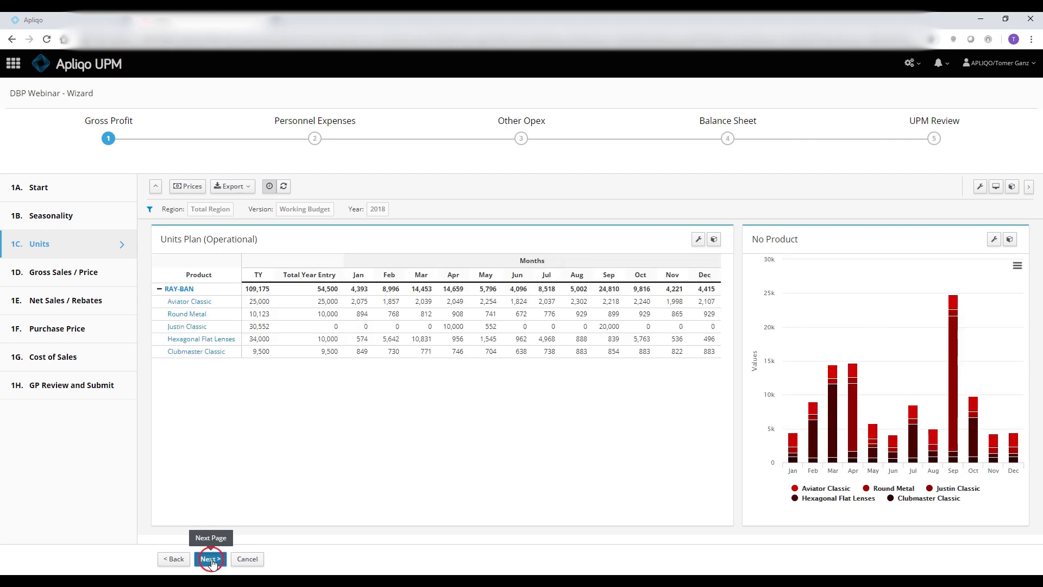
pyautogui.click(210, 559)
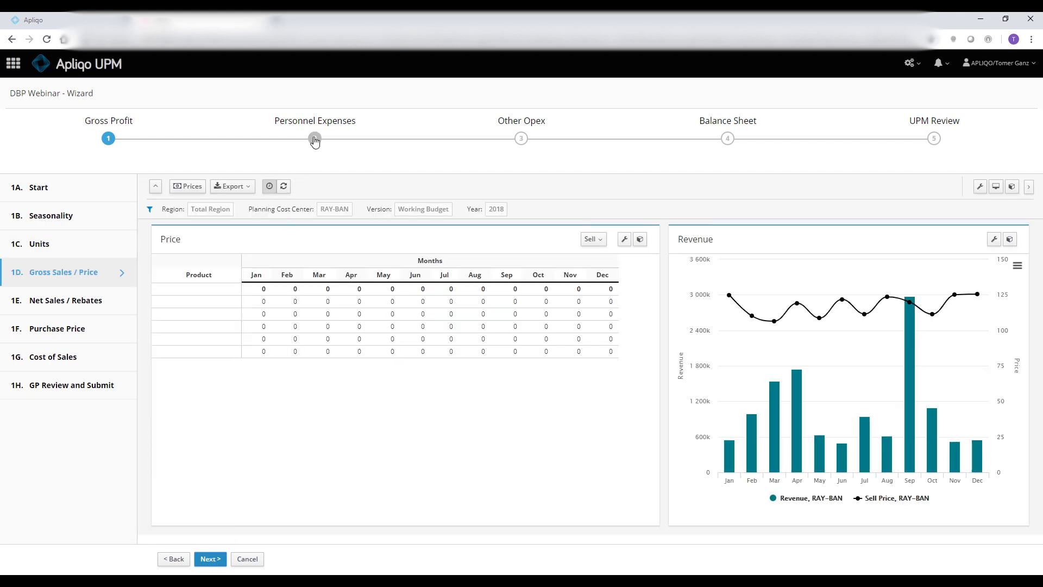
pyautogui.click(315, 138)
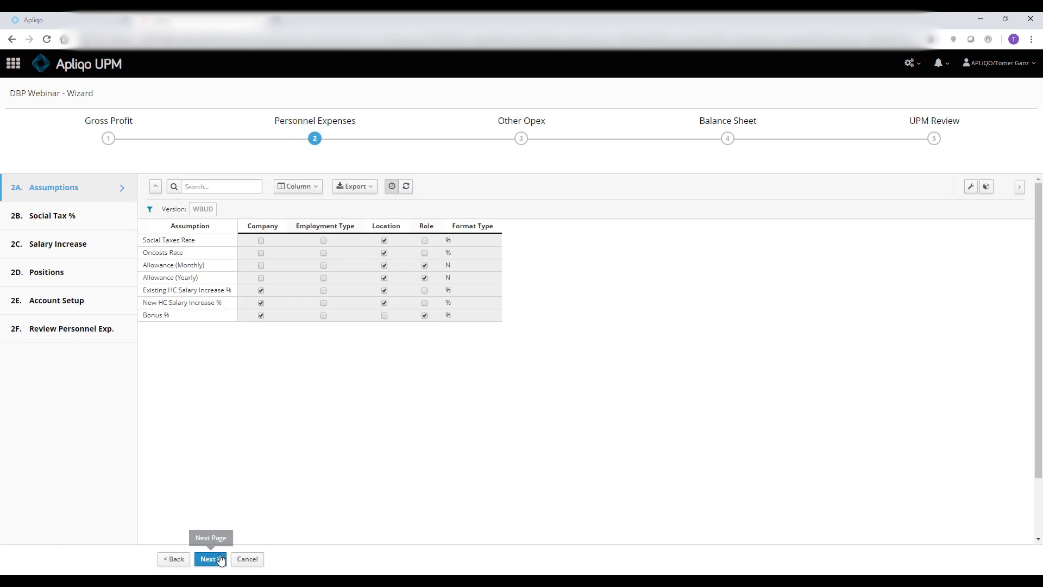
# - Pass the 2B Social Tax % page and open the 2D Positions employee list
pyautogui.click(210, 559)
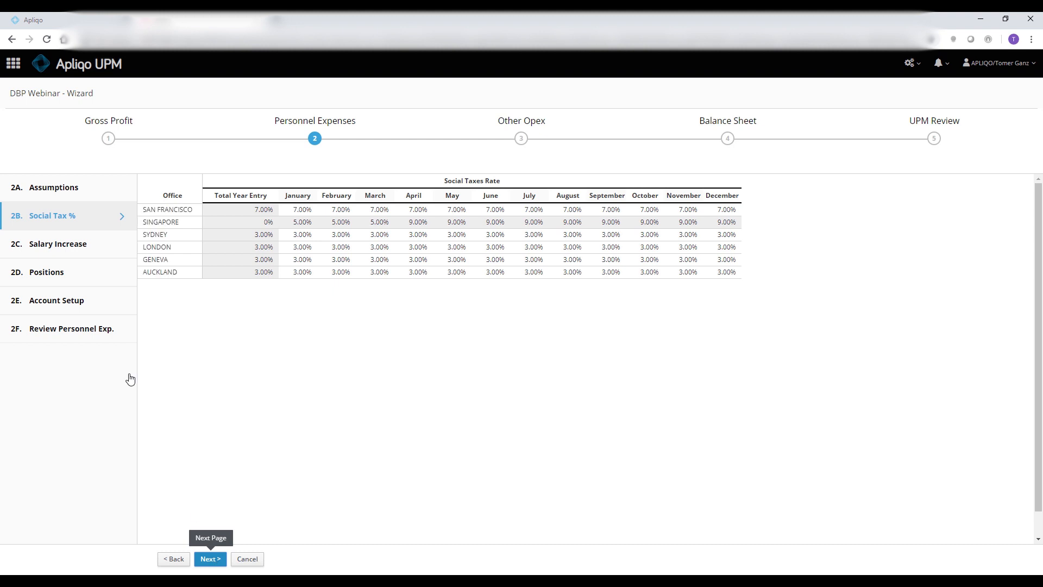
pyautogui.click(64, 276)
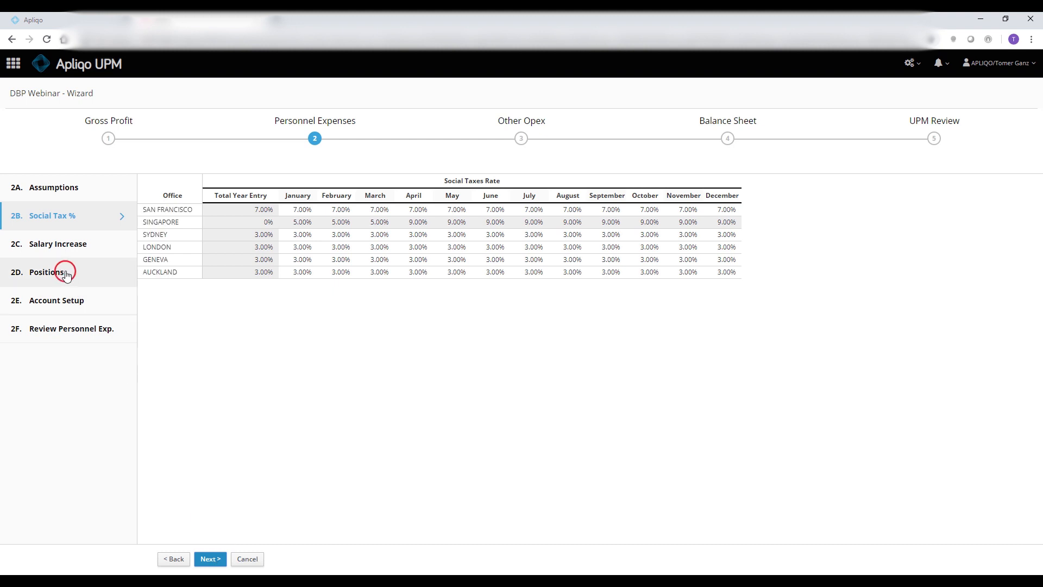
pyautogui.click(47, 273)
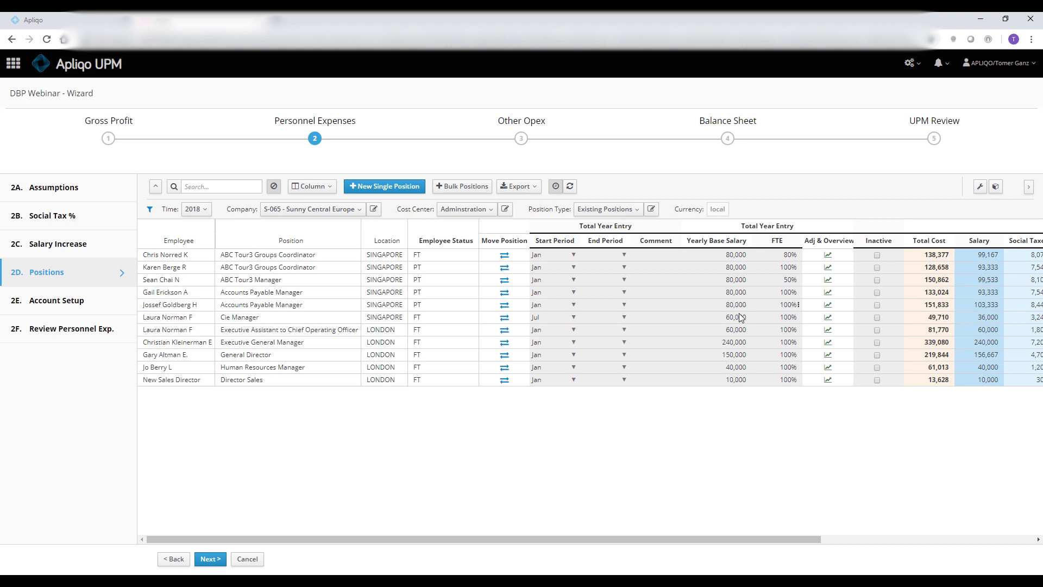
pyautogui.moveTo(940, 157)
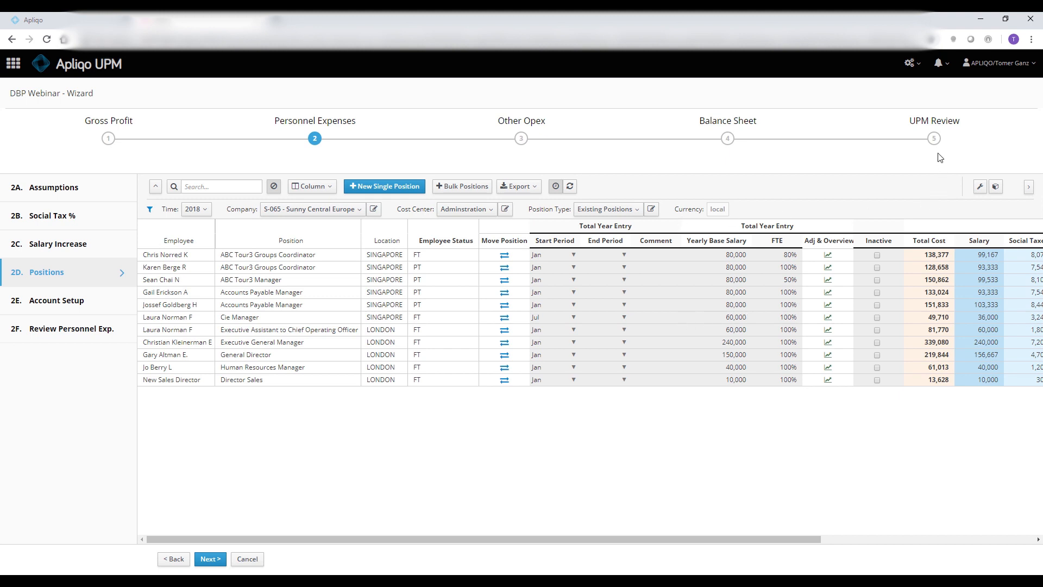
# - Jump to stage 5, loading 5A Review - P&L for S-065 in USD
pyautogui.click(934, 139)
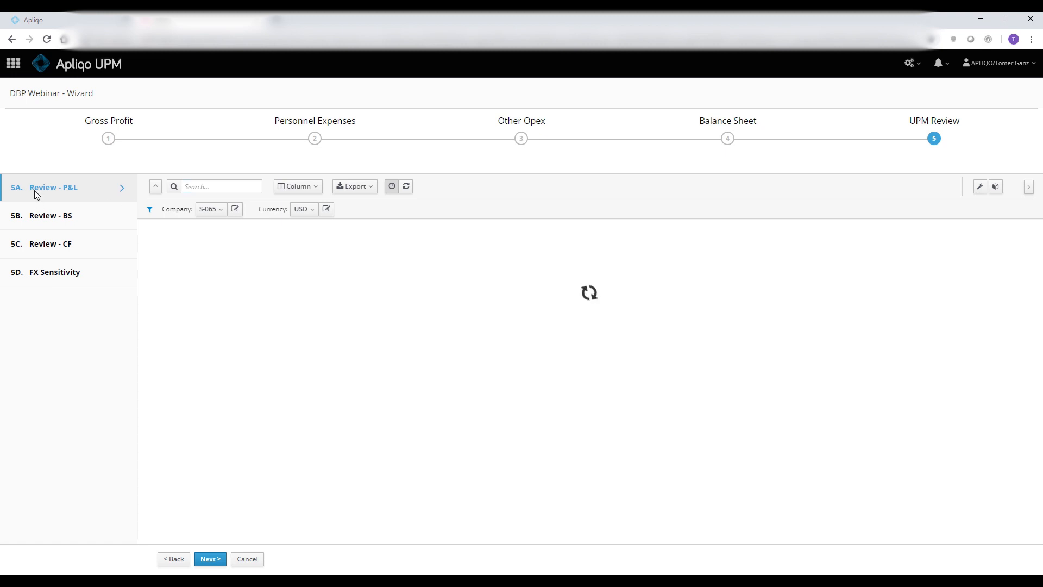
pyautogui.moveTo(655, 290)
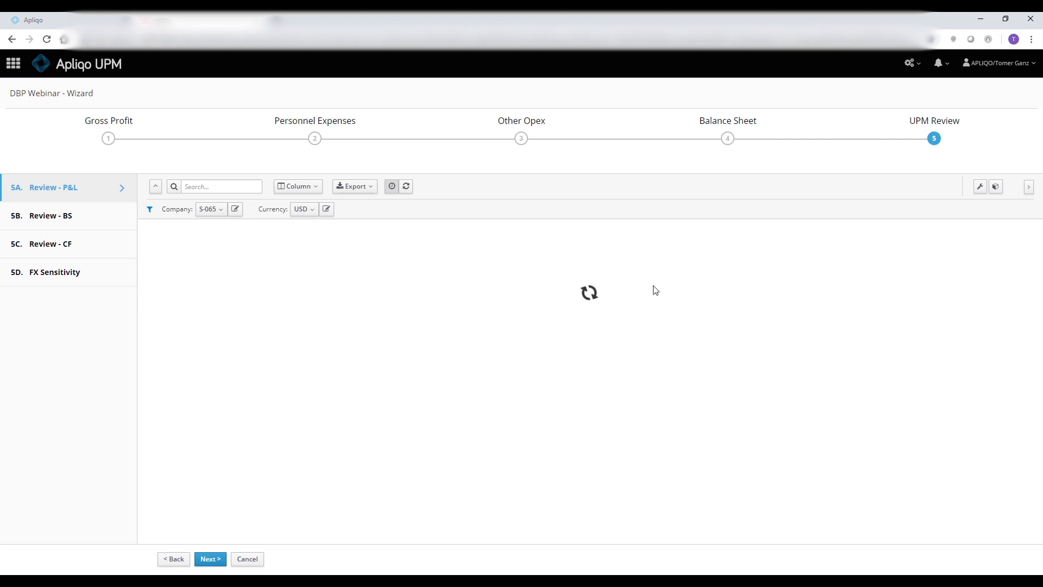